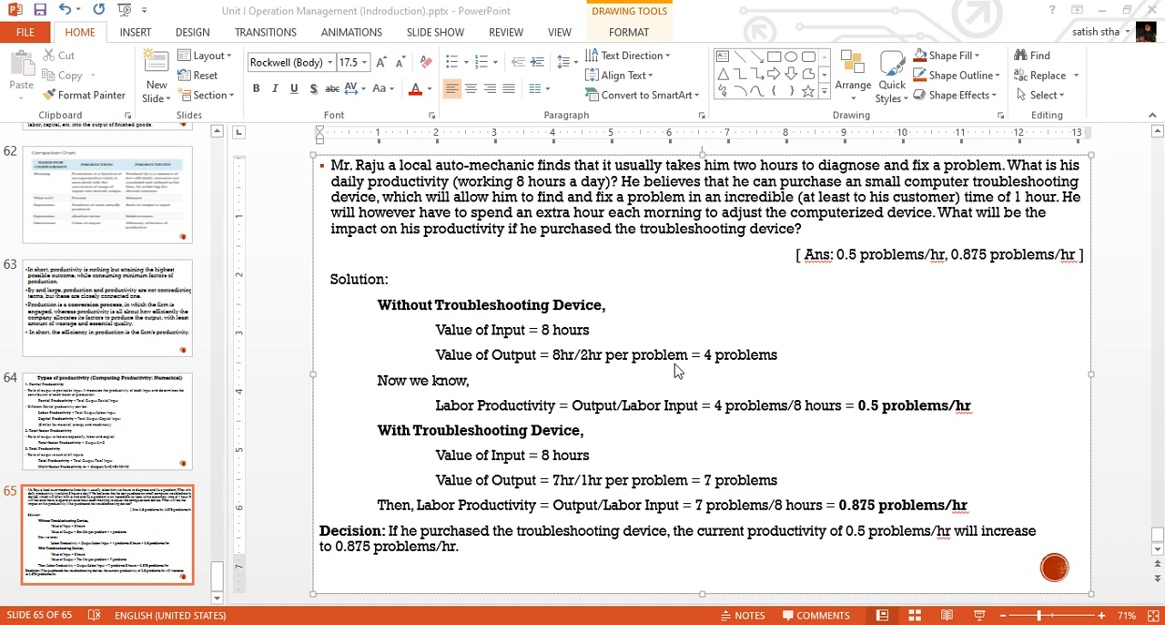
Go back to slide 64, Types of productivity and formulas
{"action": "left_click", "coordinate": [107, 419]}
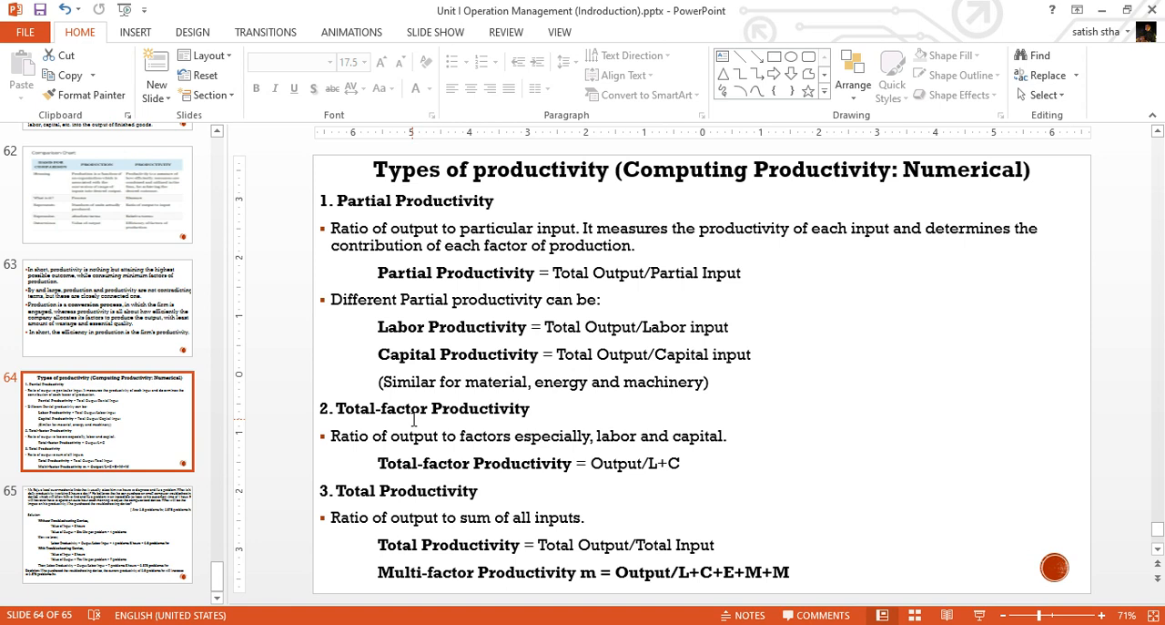
Return to slide 65, the auto-mechanic productivity numerical
{"action": "left_click", "coordinate": [107, 535]}
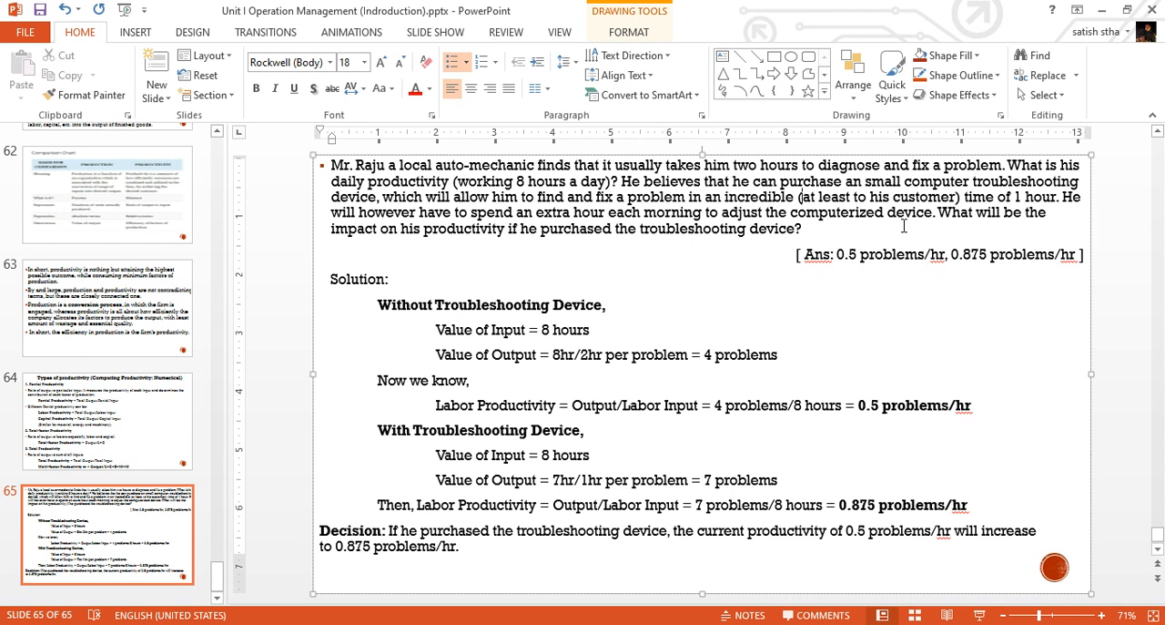
{"action": "mouse_move", "coordinate": [845, 148]}
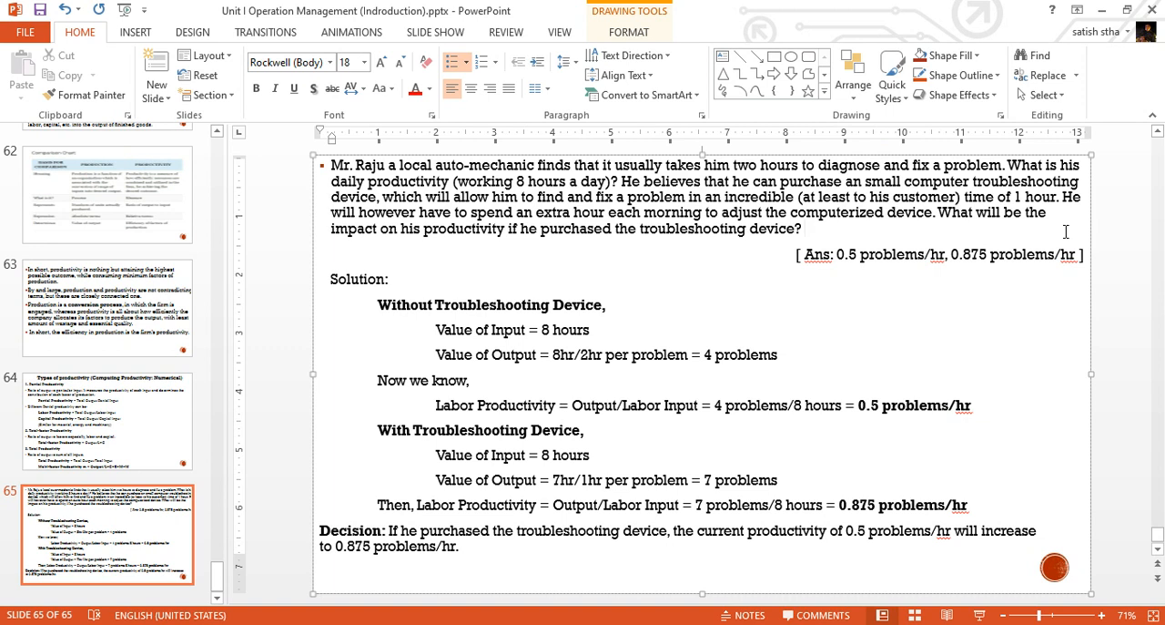
{"action": "left_click", "coordinate": [804, 229]}
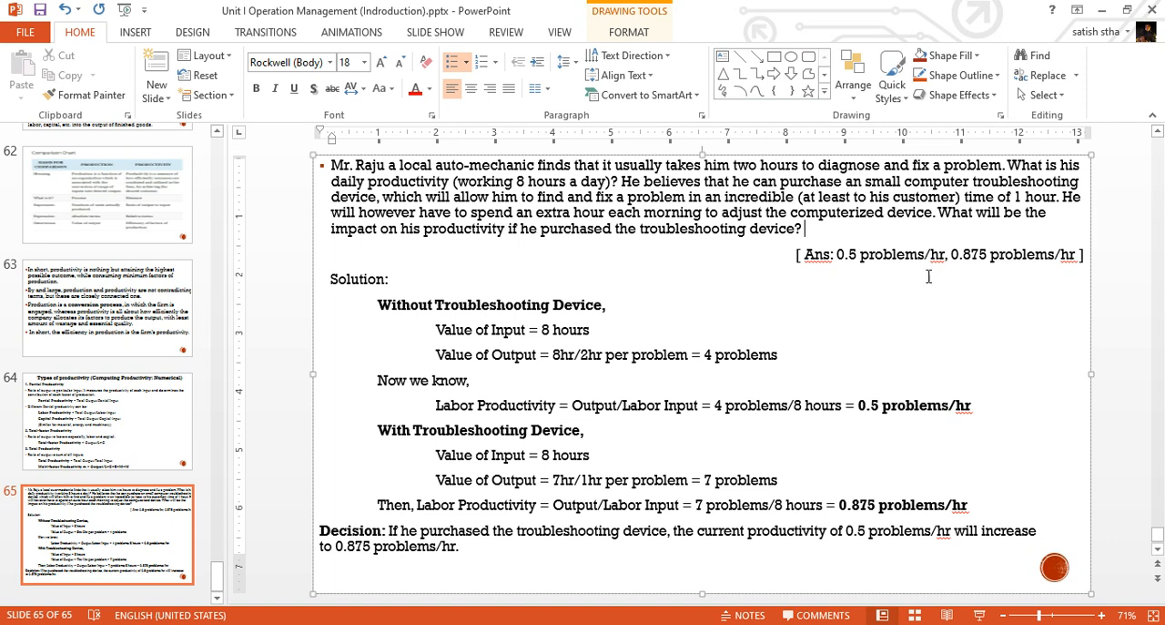
Select the '0.5 problems/hr' result in the Labor Productivity line
{"action": "left_click_drag", "start_coordinate": [434, 303], "coordinate": [971, 404]}
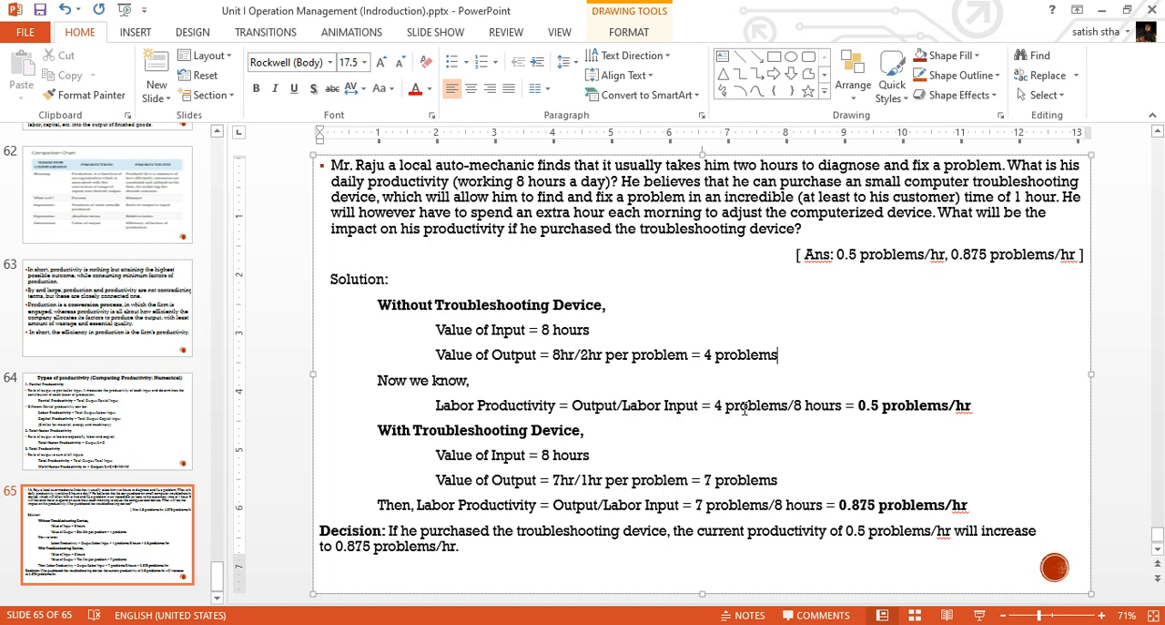
{"action": "mouse_move", "coordinate": [803, 425]}
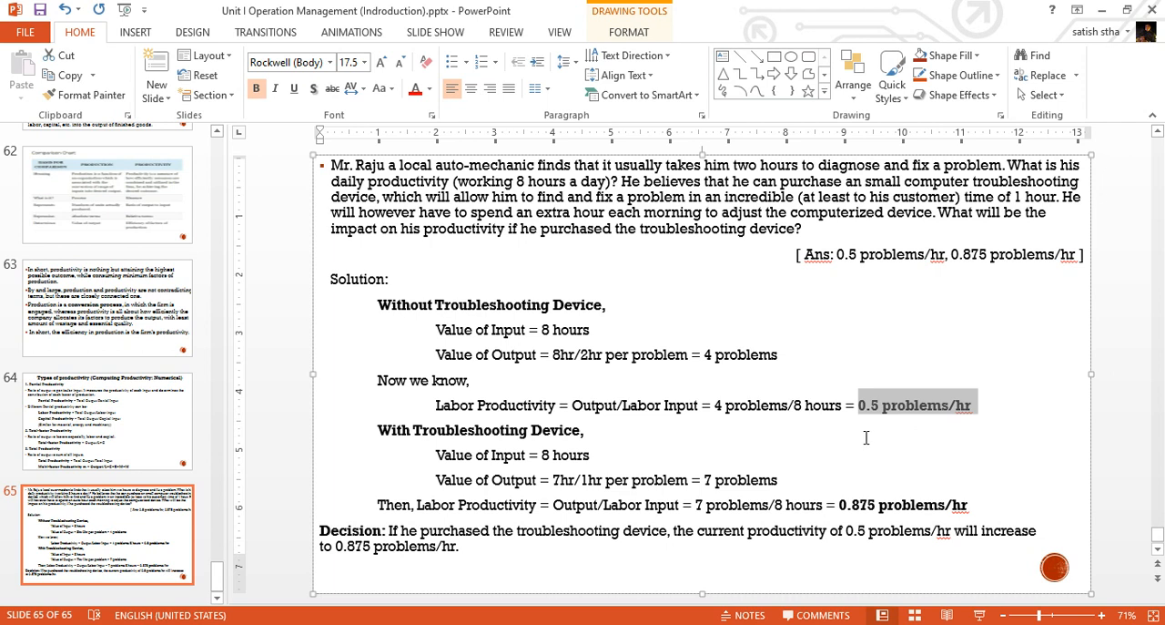
{"action": "mouse_move", "coordinate": [910, 426]}
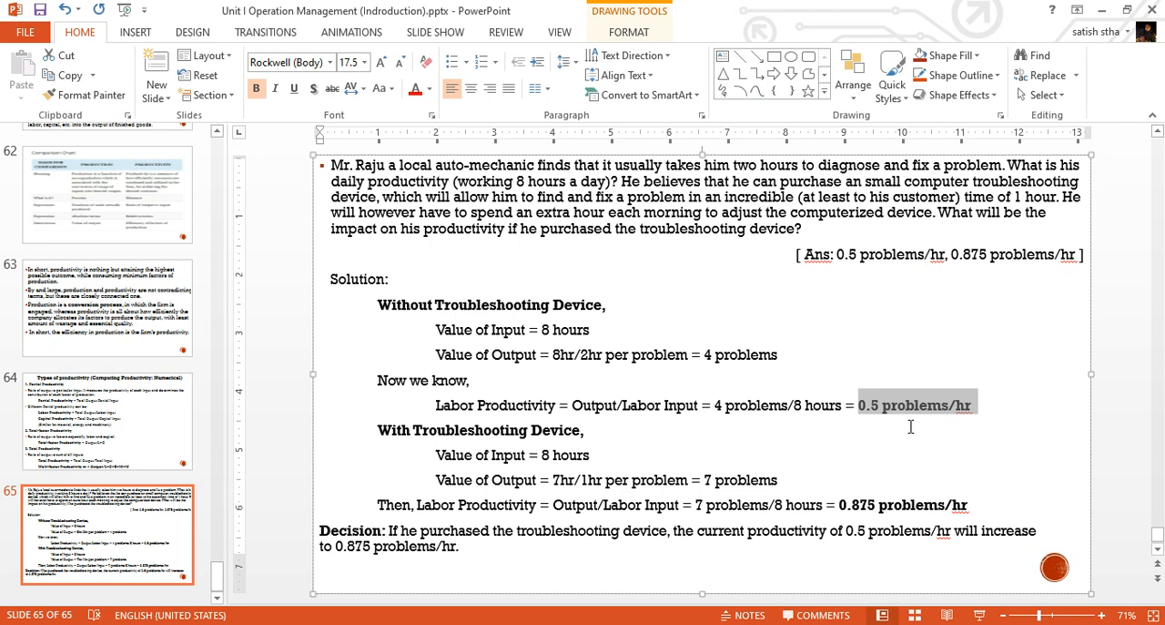
{"action": "mouse_move", "coordinate": [891, 430]}
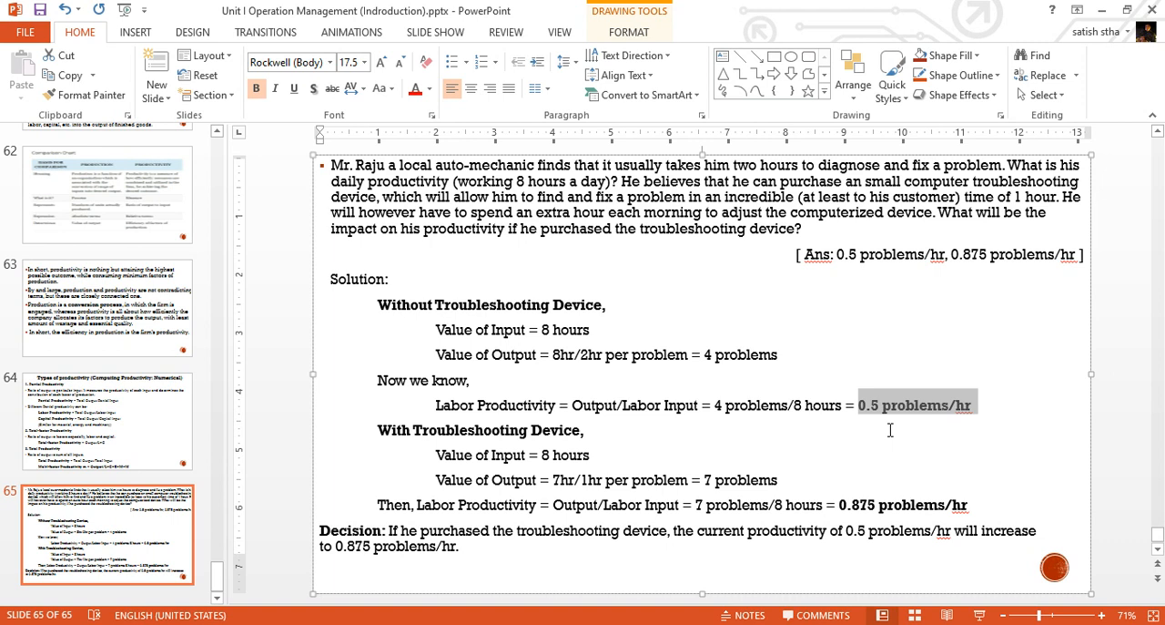
{"action": "mouse_move", "coordinate": [587, 437]}
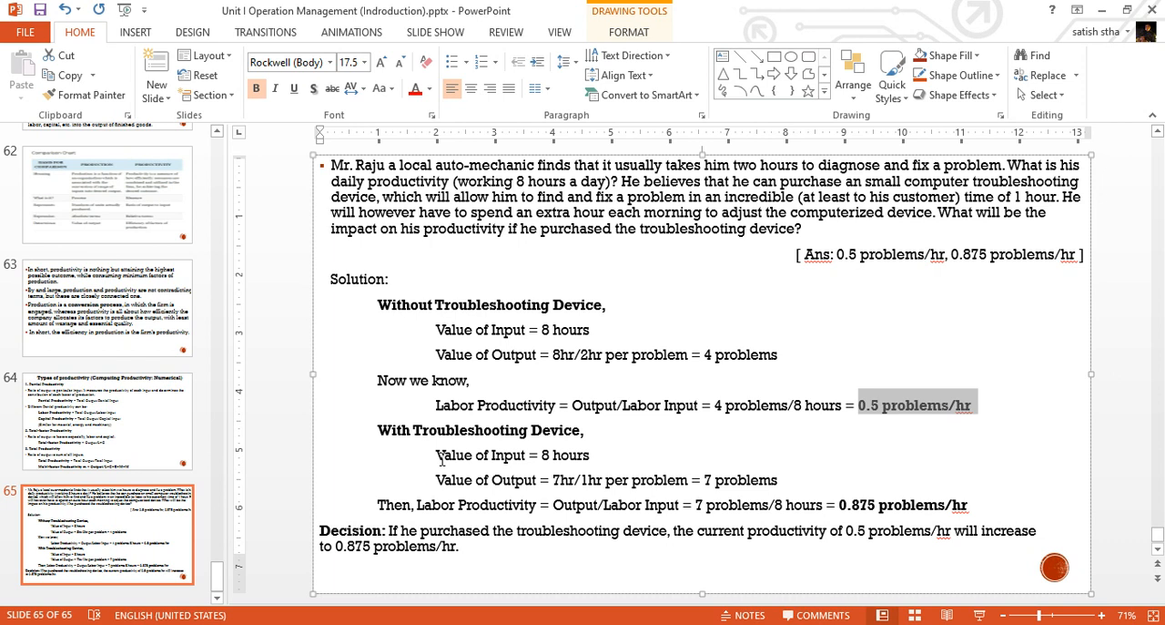
{"action": "double_click", "coordinate": [512, 455]}
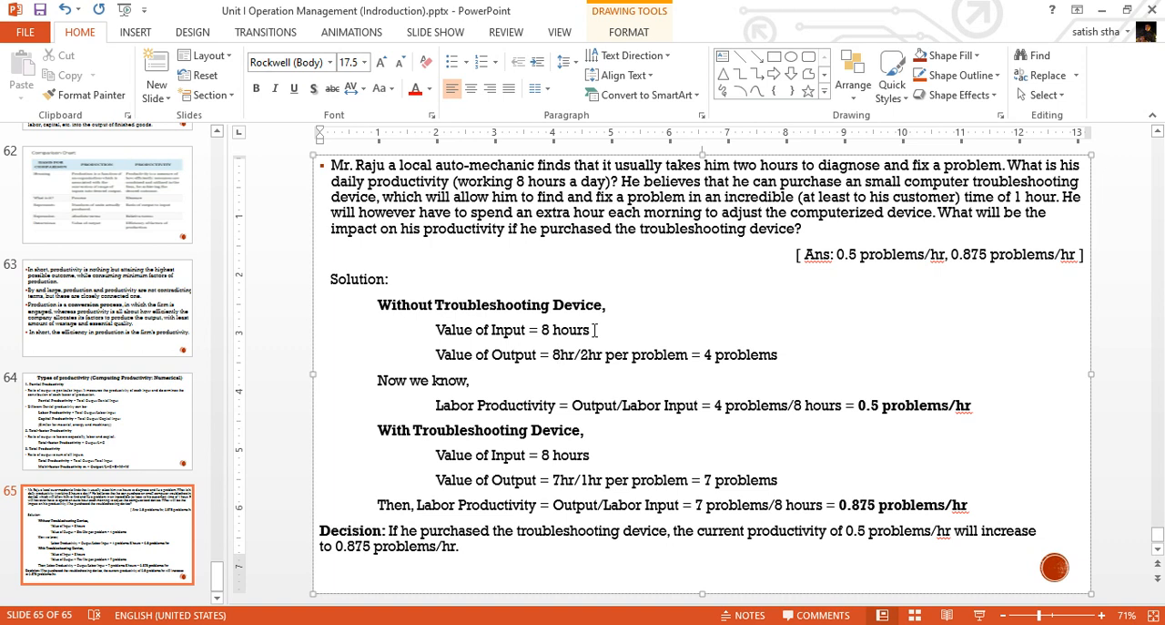
{"action": "mouse_move", "coordinate": [560, 487]}
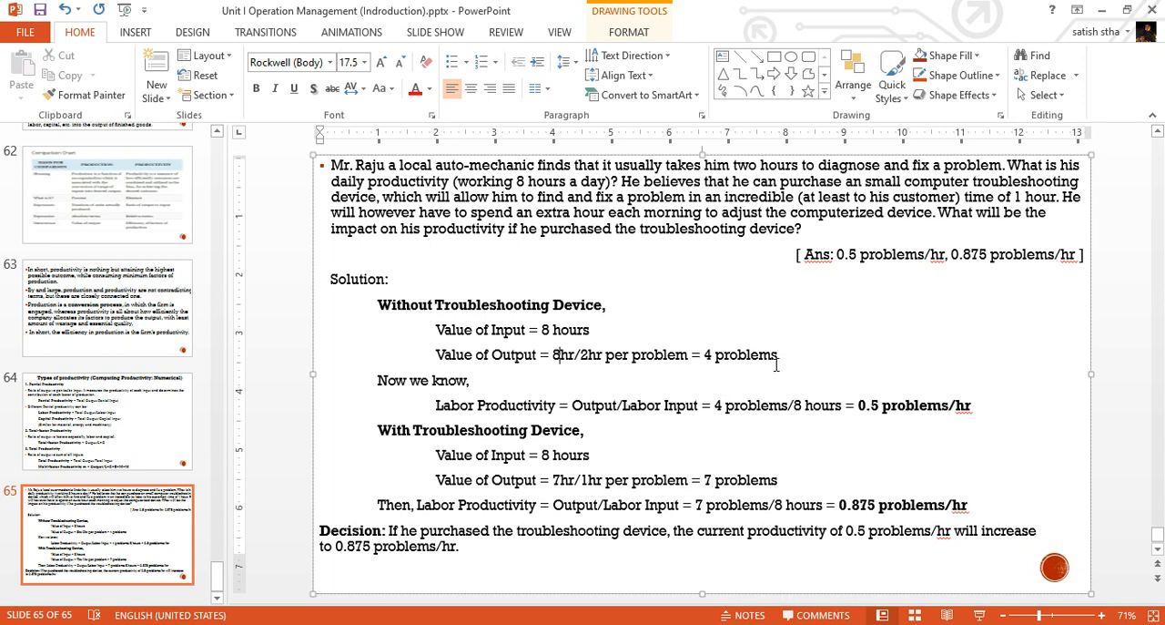
{"action": "double_click", "coordinate": [740, 353]}
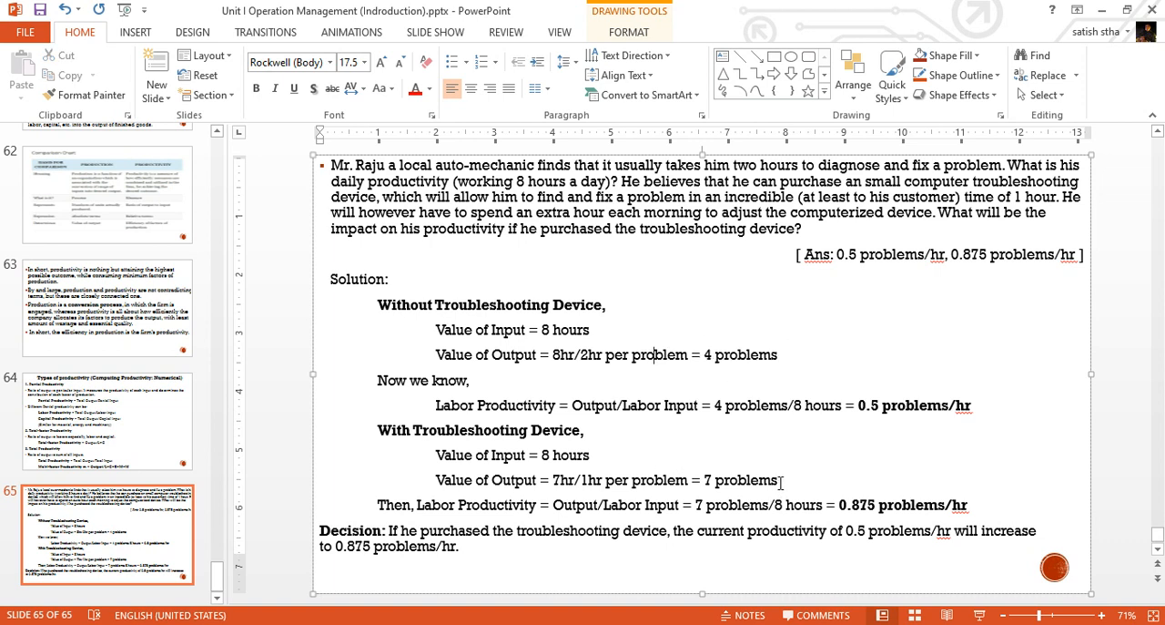
{"action": "double_click", "coordinate": [738, 480]}
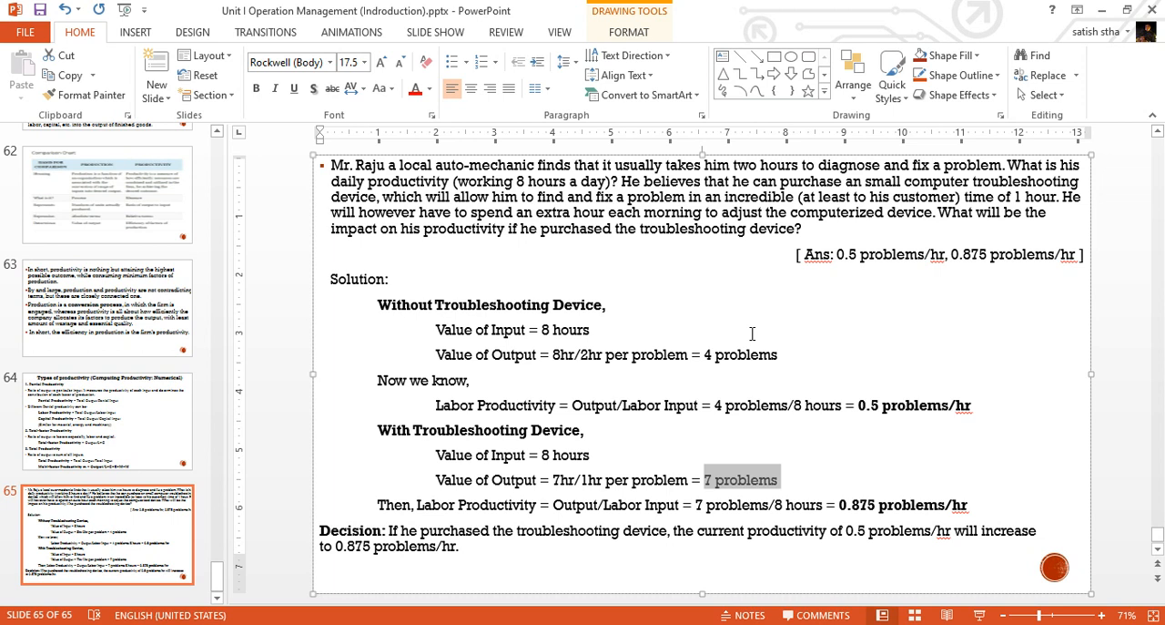
{"action": "mouse_move", "coordinate": [1014, 220]}
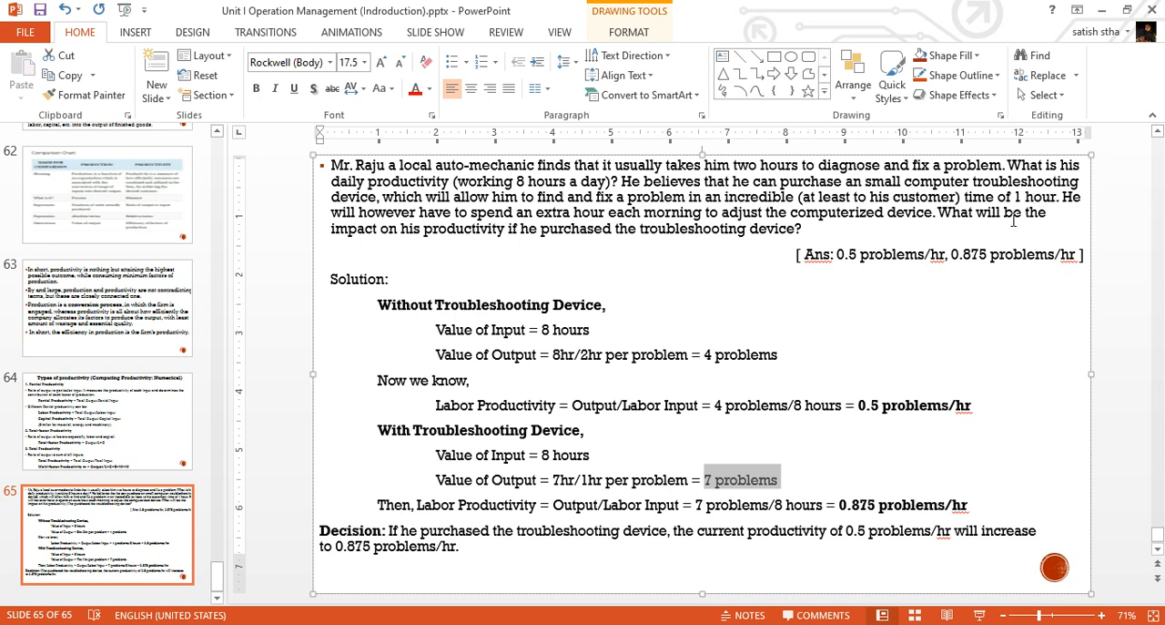
{"action": "mouse_move", "coordinate": [863, 365]}
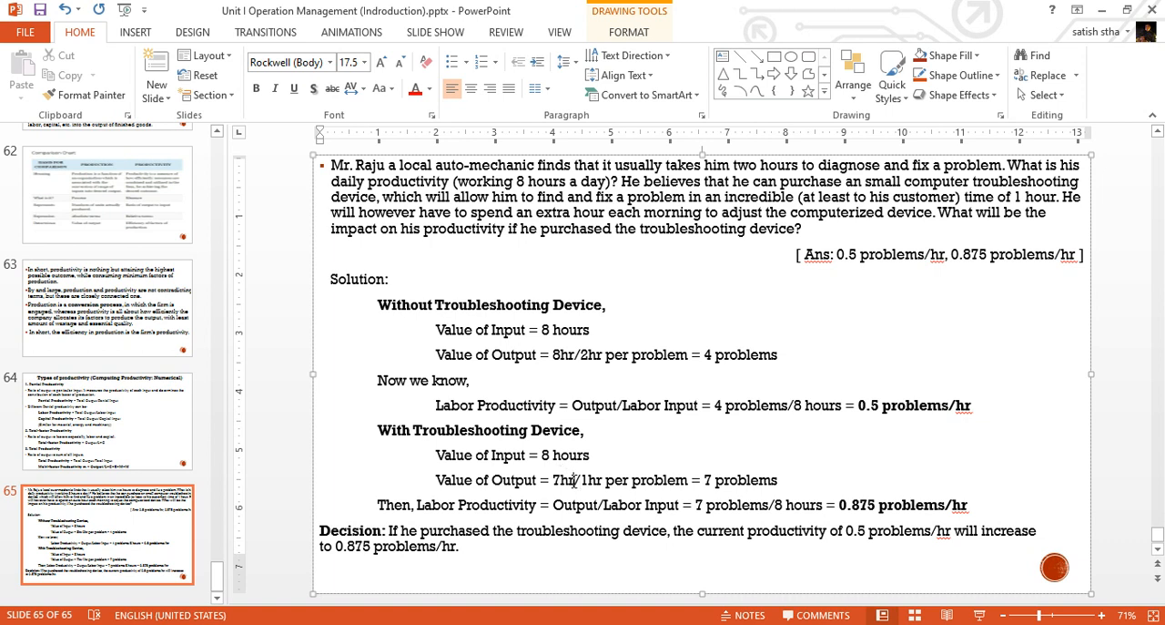
Select the with-device output '7hr/1hr', then reselect the 0.5 problems/hr result
{"action": "double_click", "coordinate": [561, 479]}
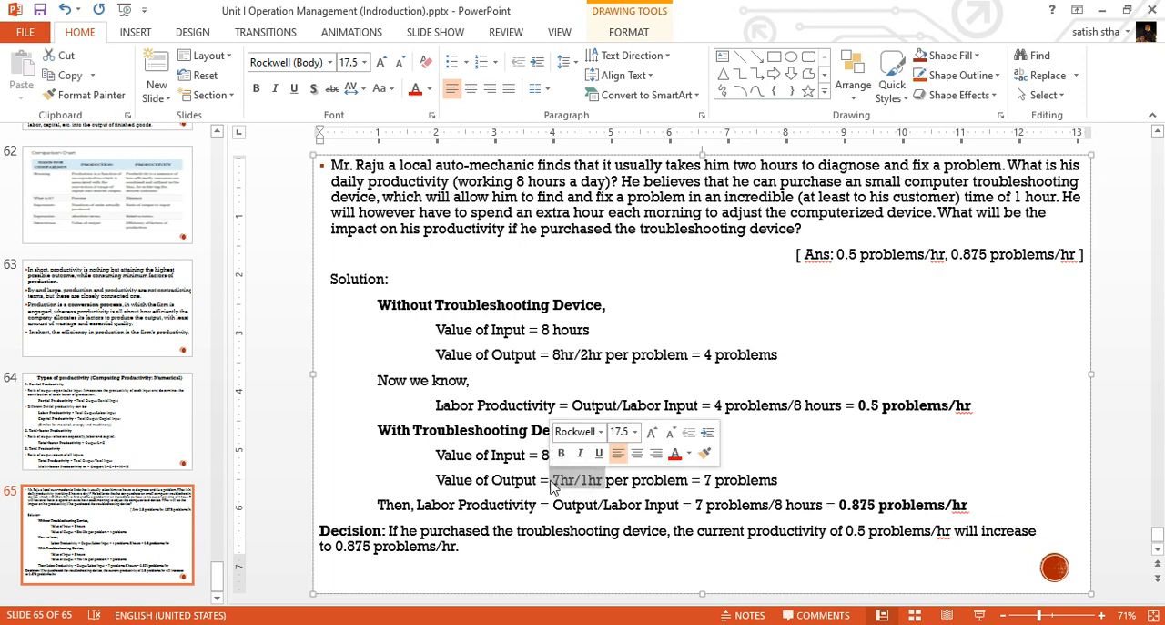
{"action": "left_click", "coordinate": [654, 445]}
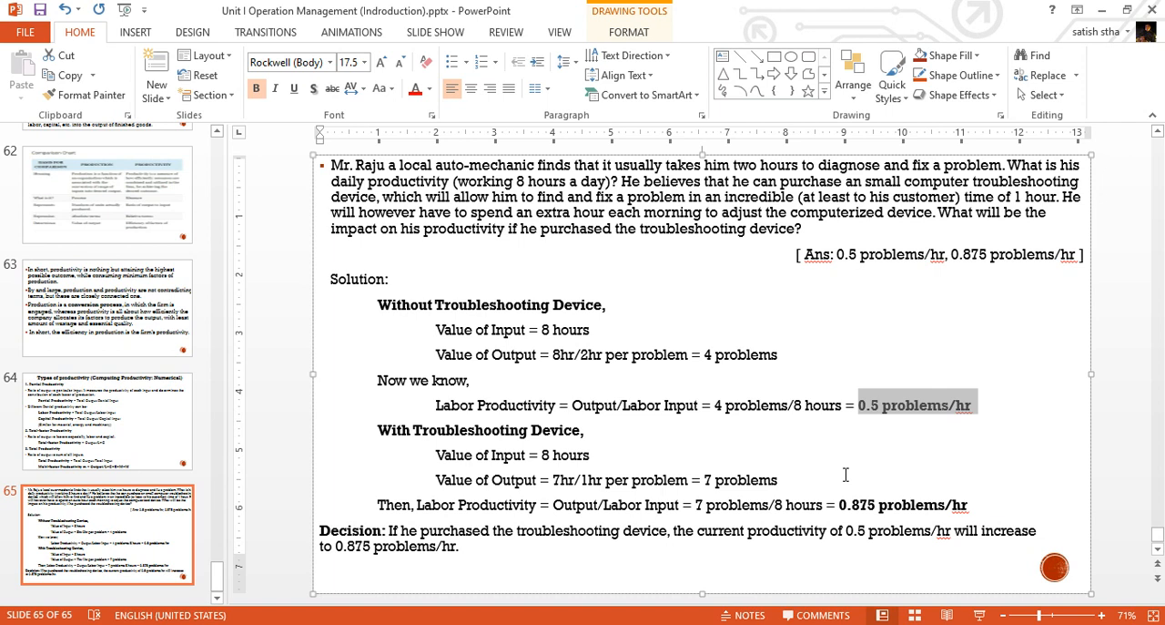
Select the productivity results: 0.5 problems/hr, then the with-device calculation
{"action": "double_click", "coordinate": [903, 504]}
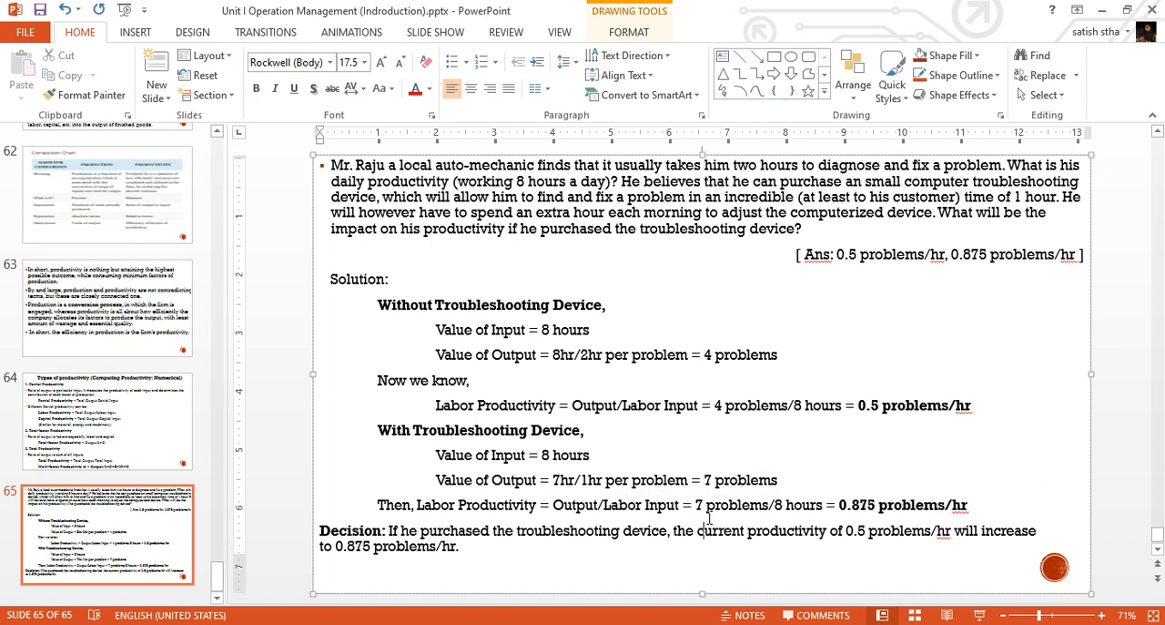
{"action": "double_click", "coordinate": [736, 504]}
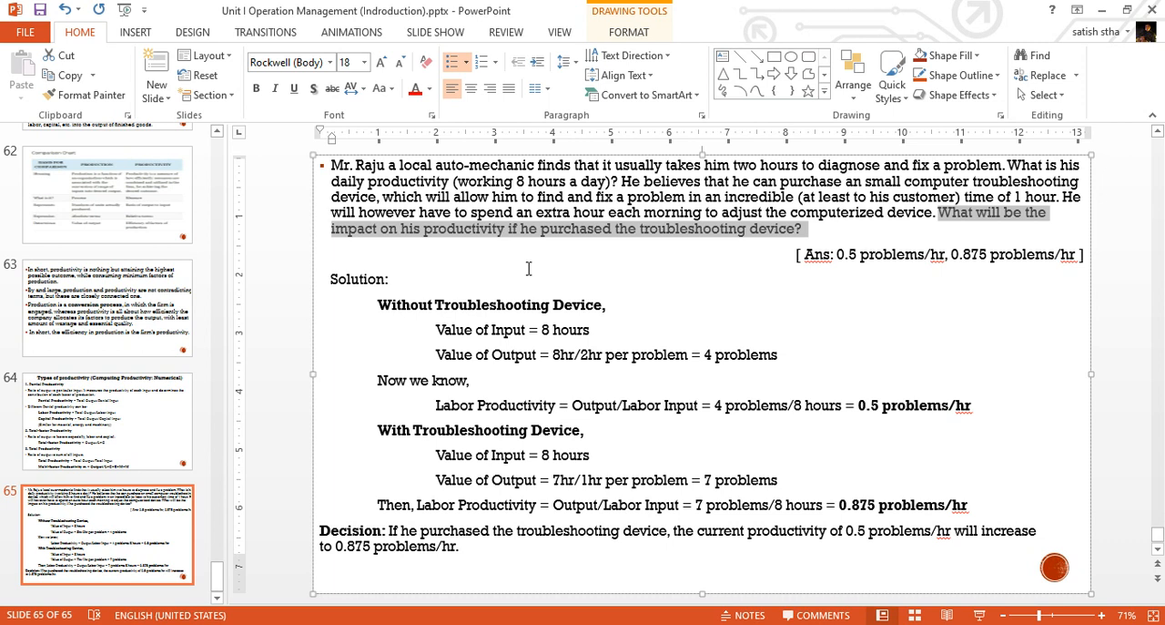
{"action": "mouse_move", "coordinate": [543, 409]}
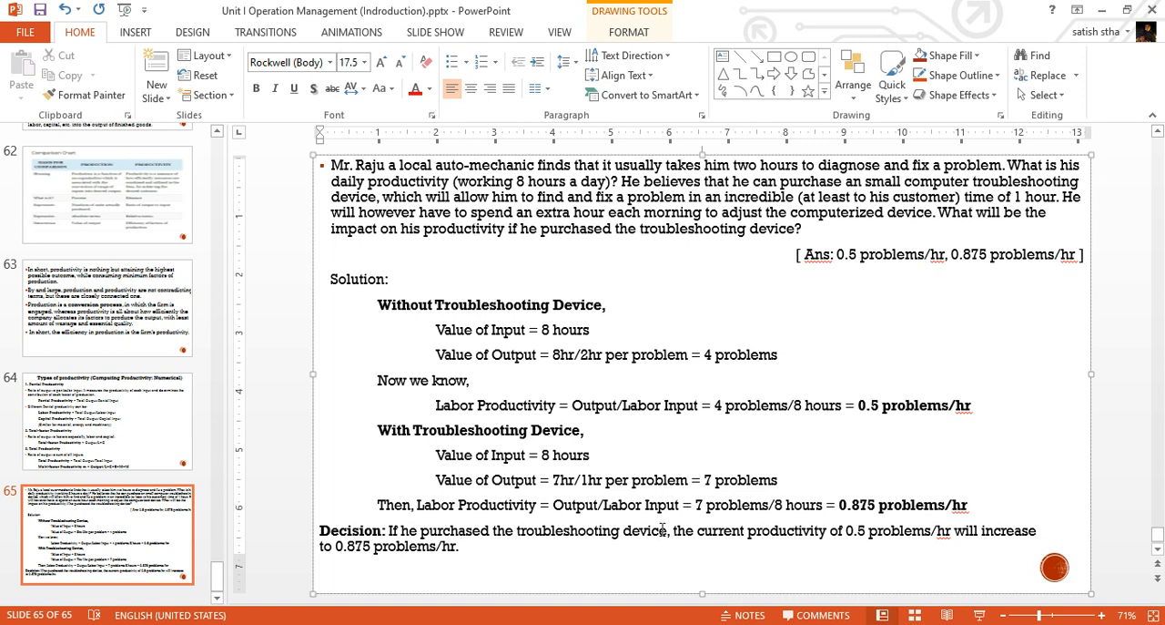
Select the Decision sentence: productivity rises from 0.5 to 0.875 problems/hr
{"action": "left_click_drag", "start_coordinate": [674, 530], "coordinate": [467, 545]}
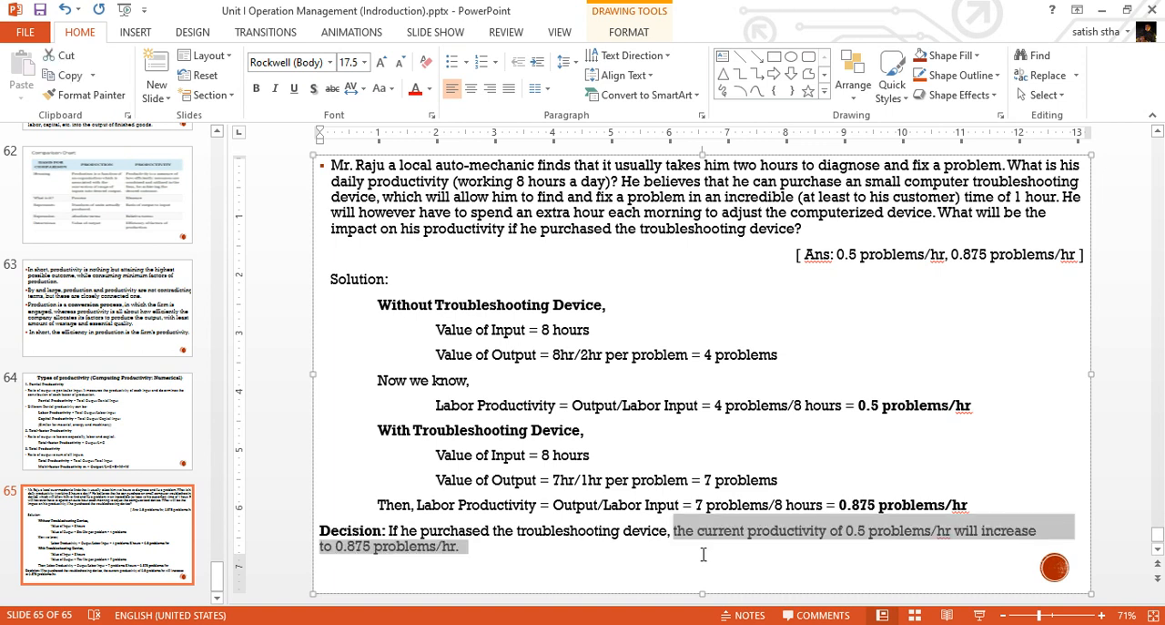